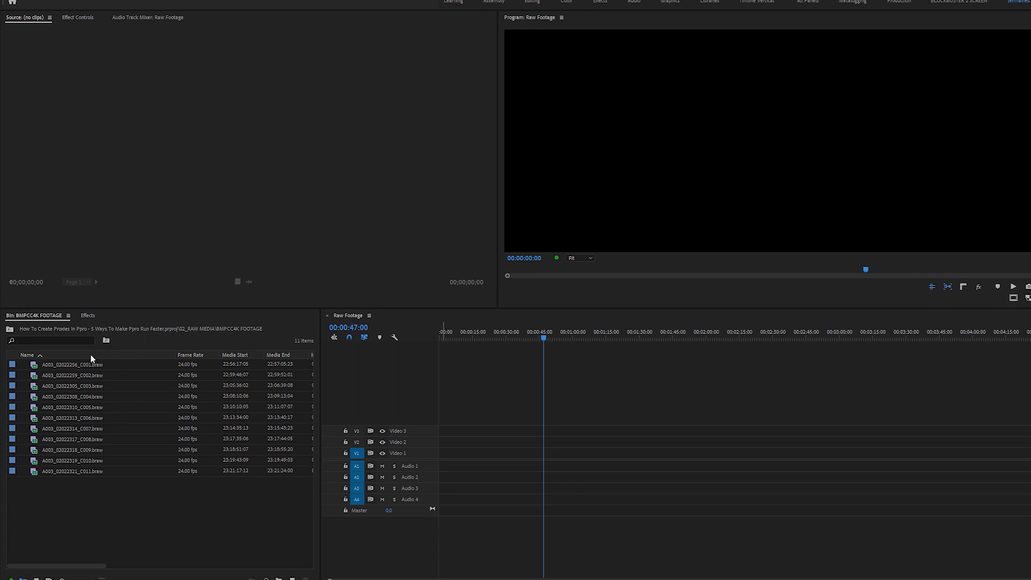
Step: Create QuickTime proxies for the selected clips using the ProRes Low Resolution Proxy preset
right_click(72, 364)
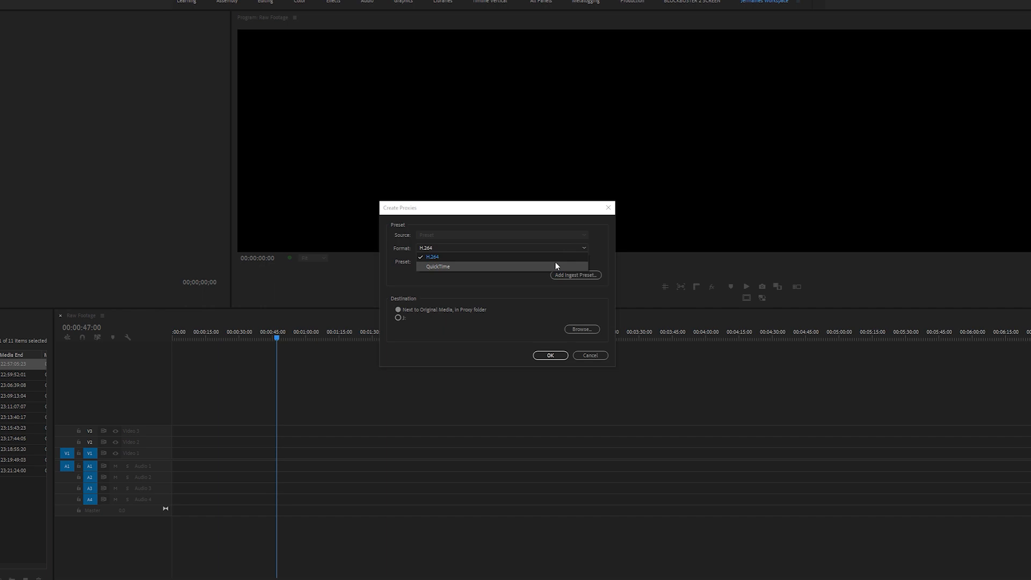
click(437, 267)
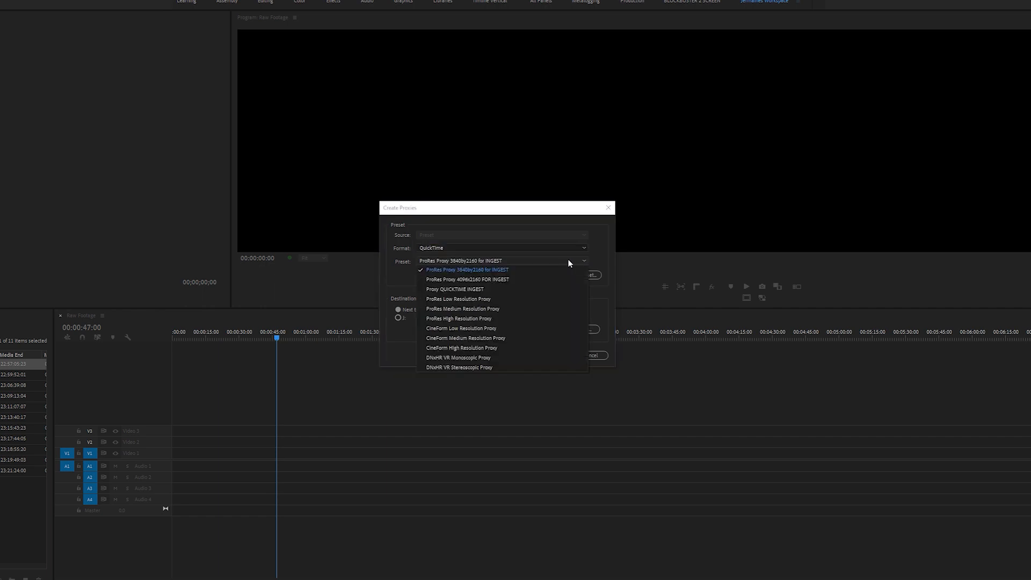
mouse_move(520, 289)
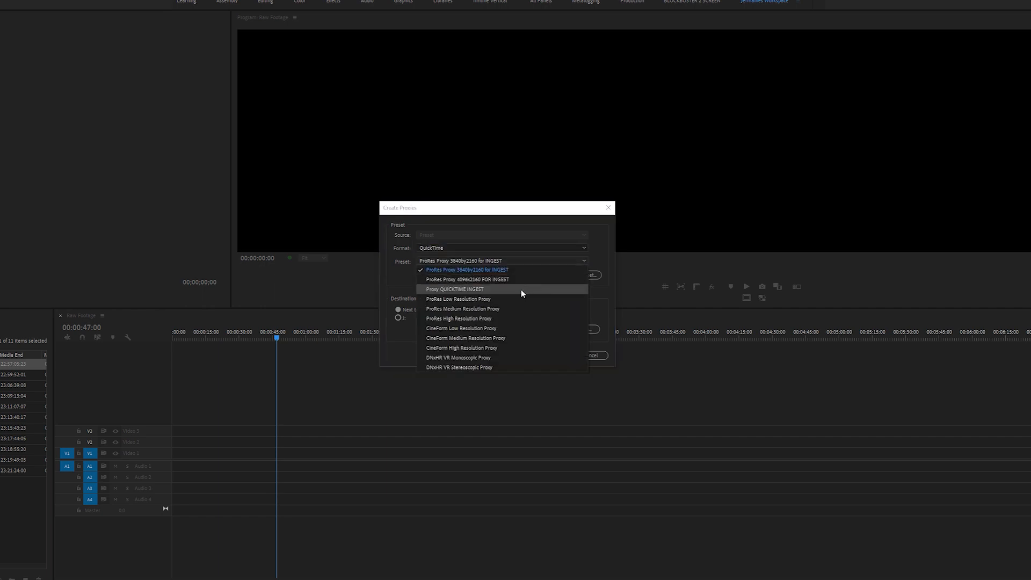
mouse_move(517, 302)
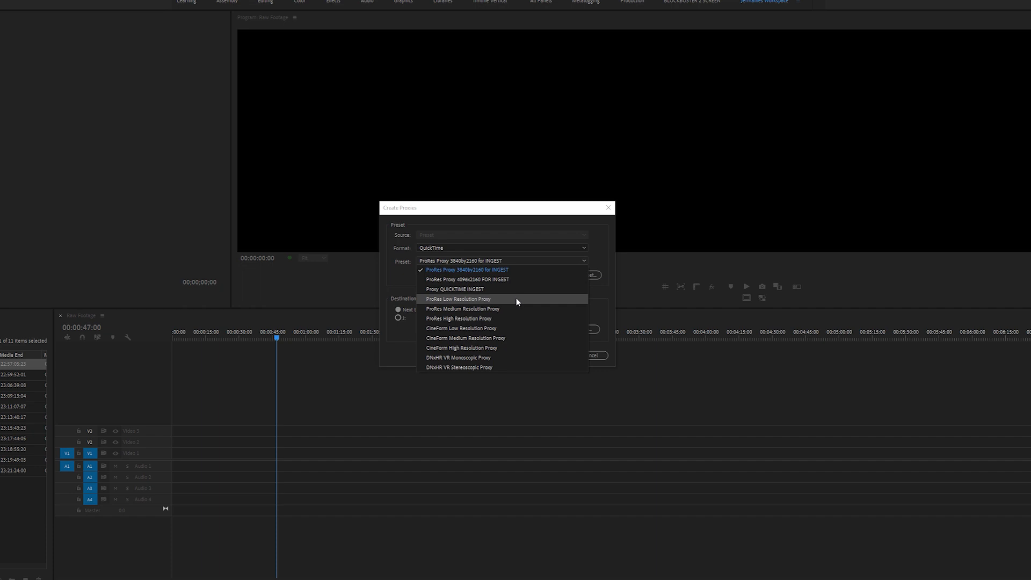
click(459, 299)
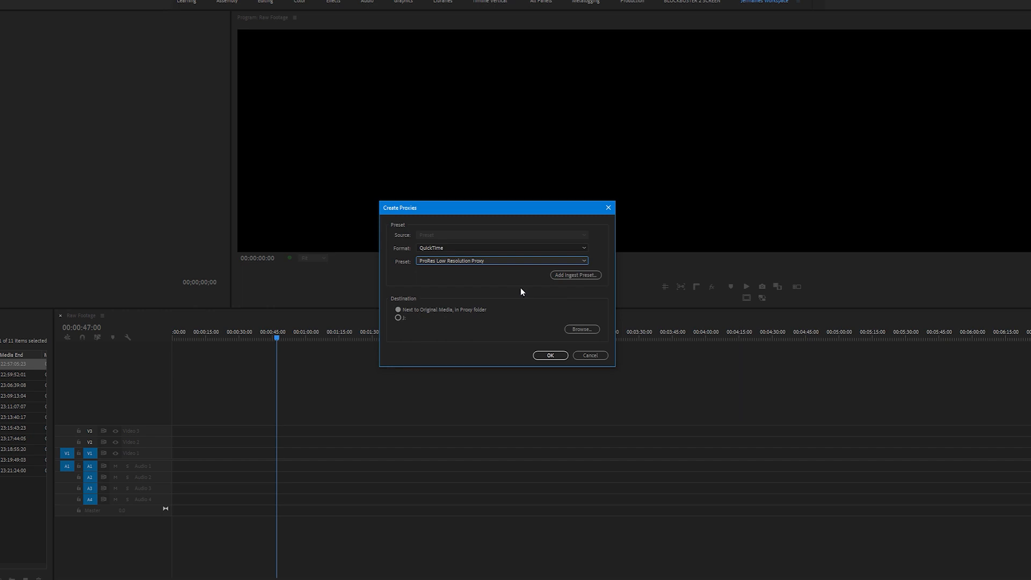
click(550, 356)
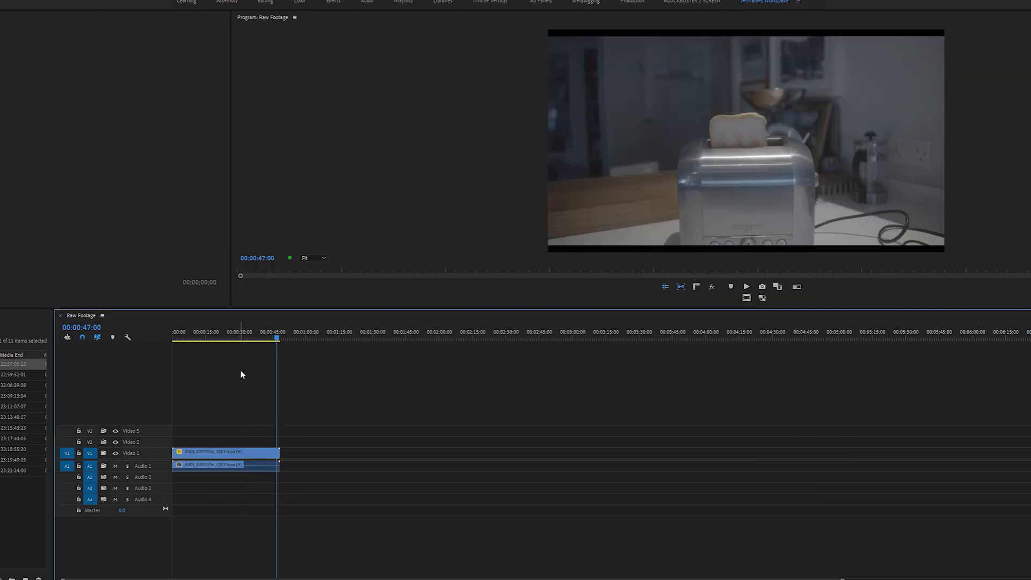
Step: View the raw clip on the Raw Footage timeline so the toaster shot shows in the Program Monitor
click(206, 336)
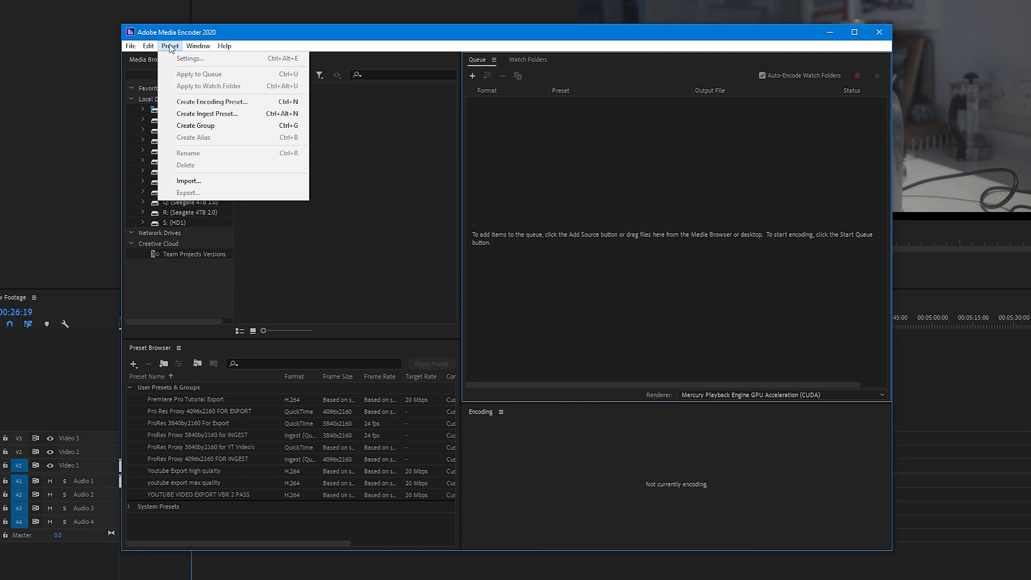
mouse_move(211, 101)
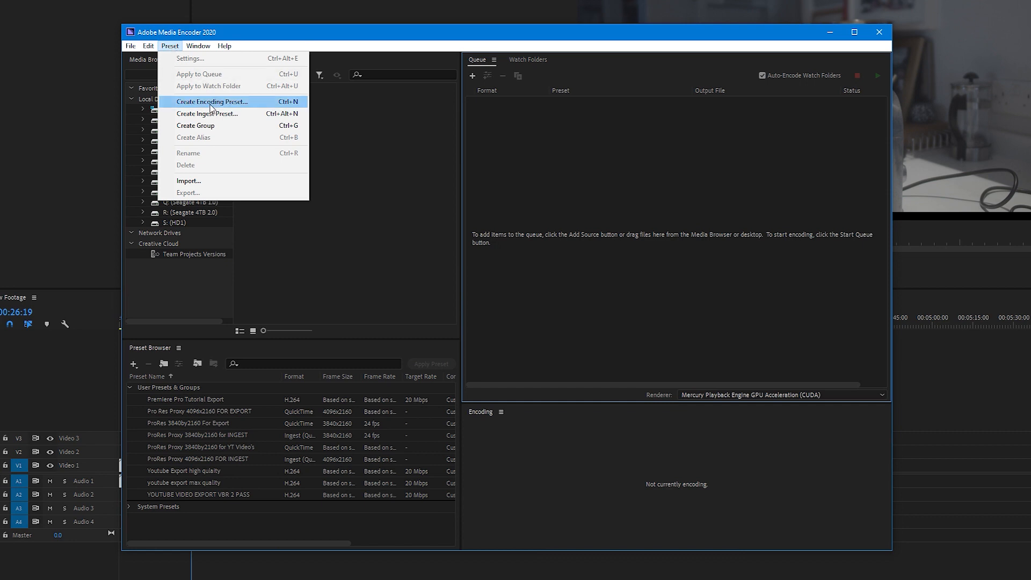
Step: Start a new QuickTime encoding preset at 1280×720 with field order based on source
click(212, 101)
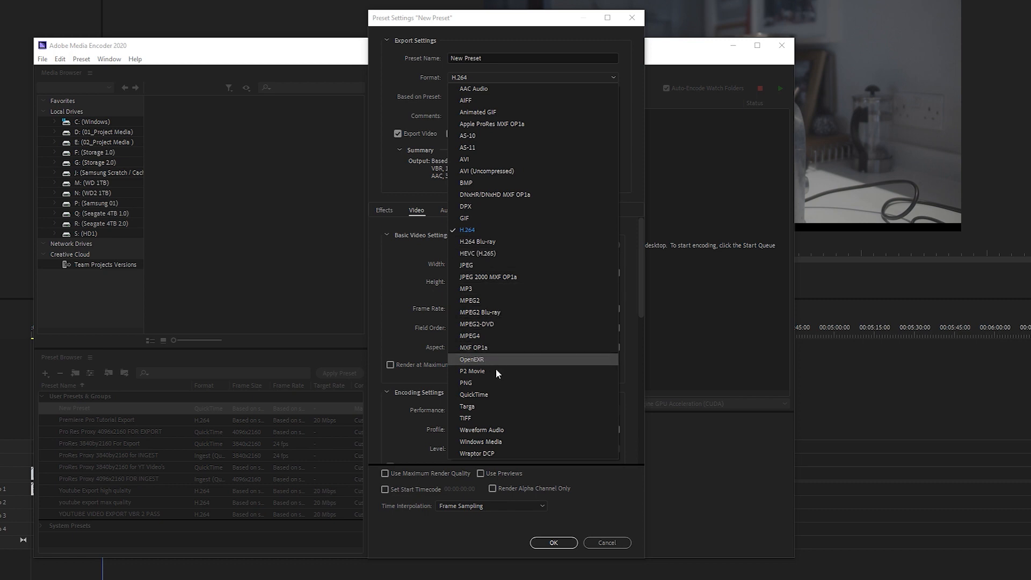
click(473, 395)
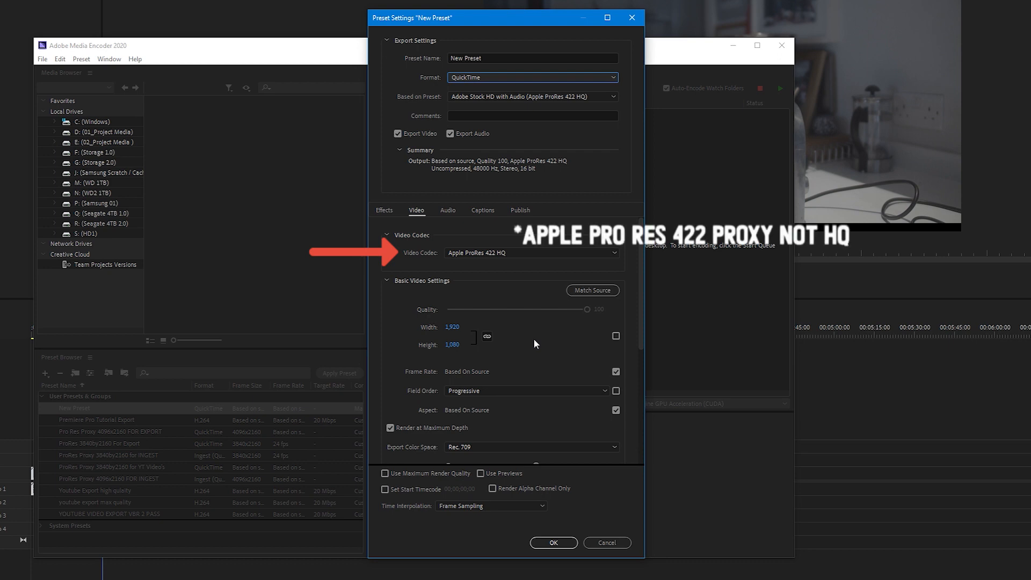
mouse_move(617, 338)
text(1,280)
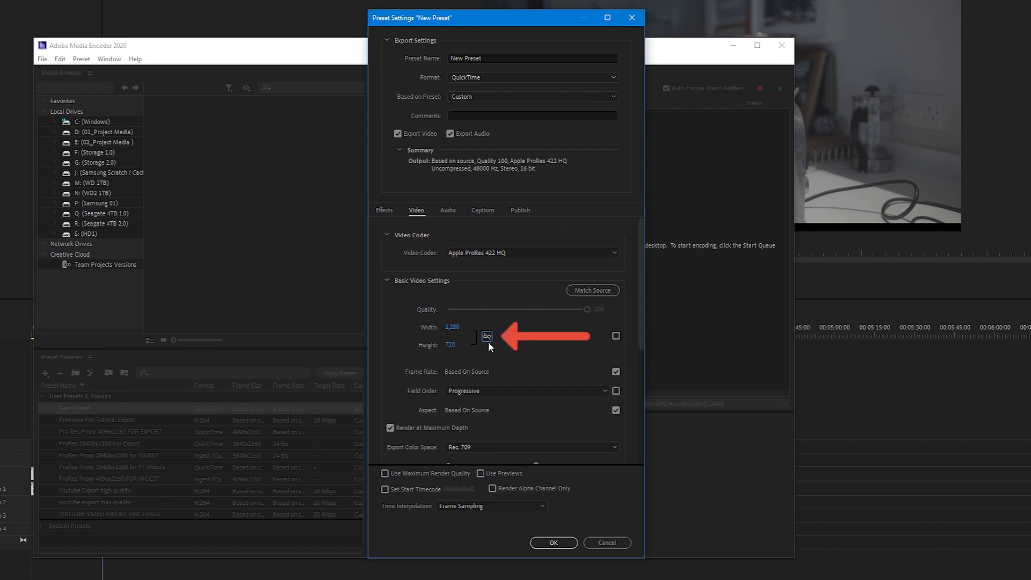
mouse_move(486, 336)
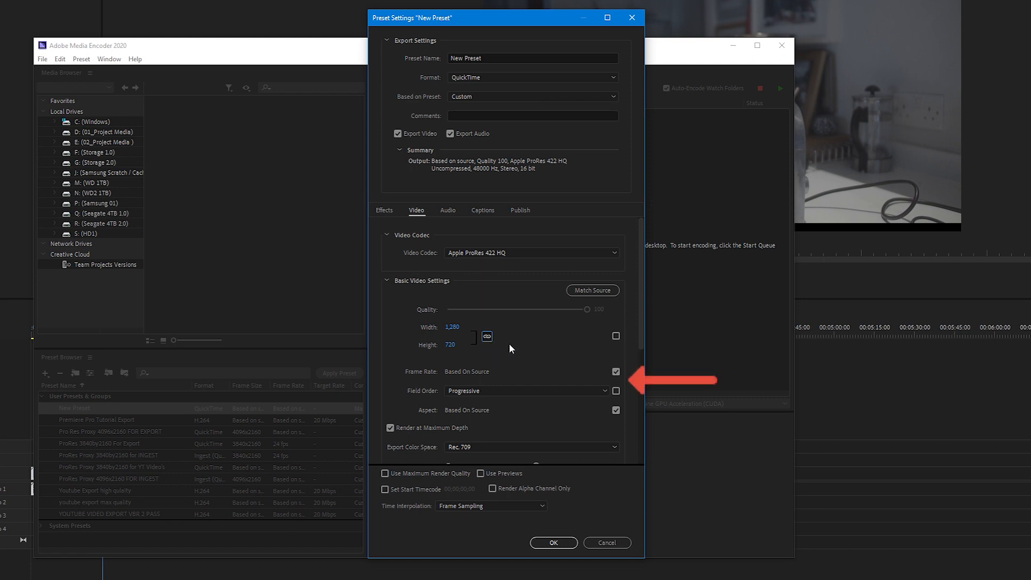
click(616, 391)
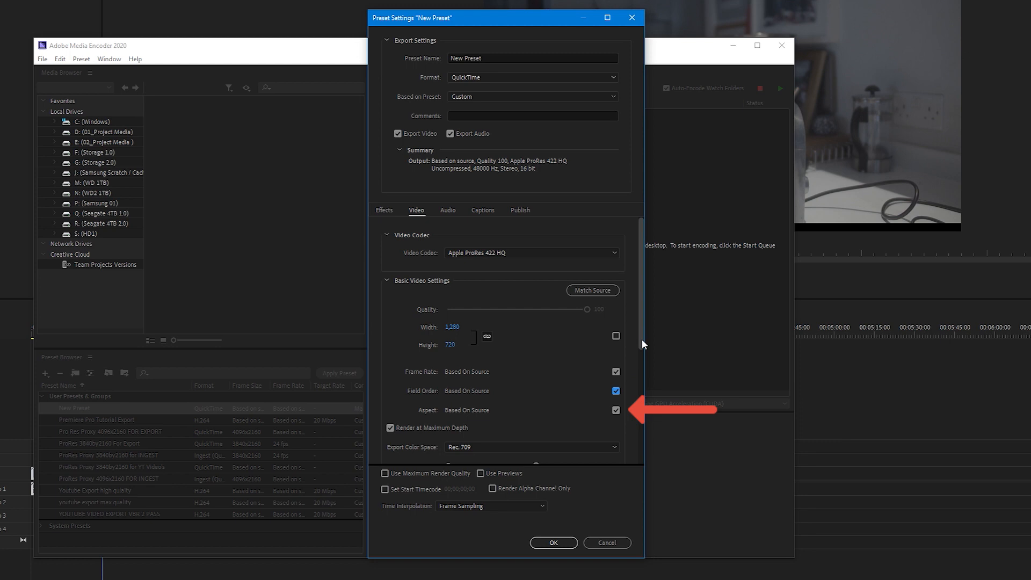
click(383, 209)
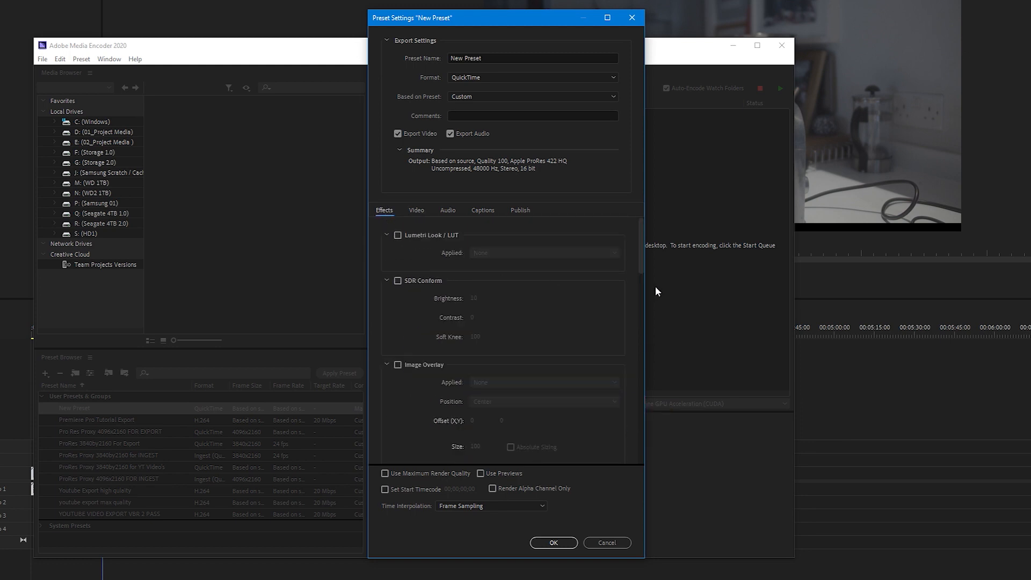
Step: Add a 'Proxy' name-overlay suffix at top left and save the preset as Proxy Preset 01
scroll(down, 3)
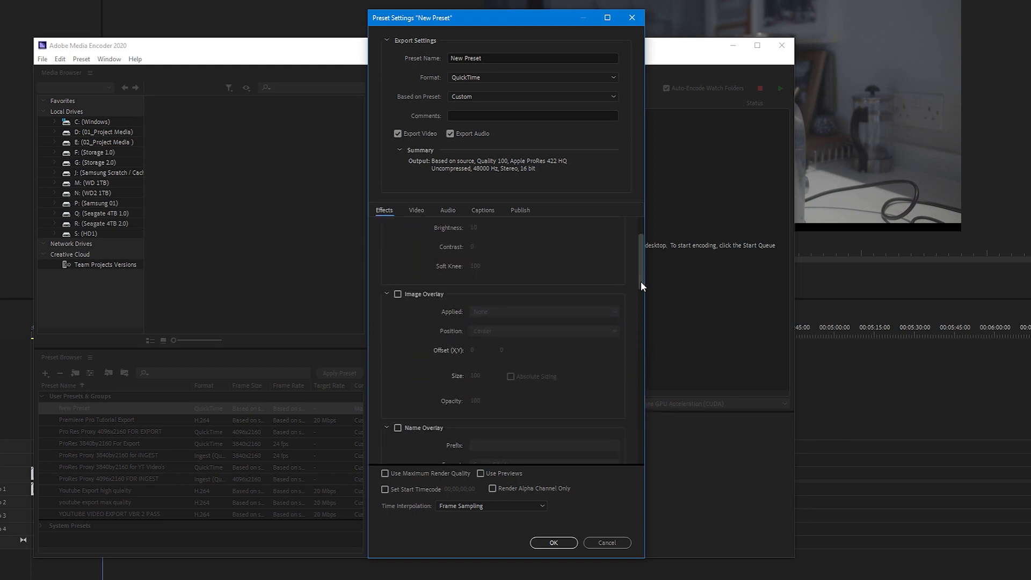
scroll(down, 3)
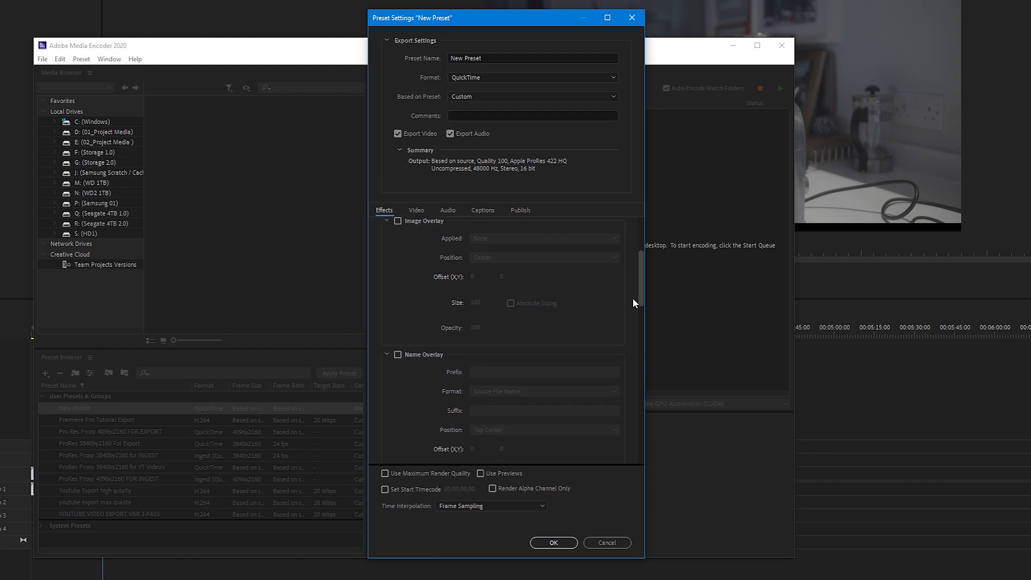
scroll(down, 3)
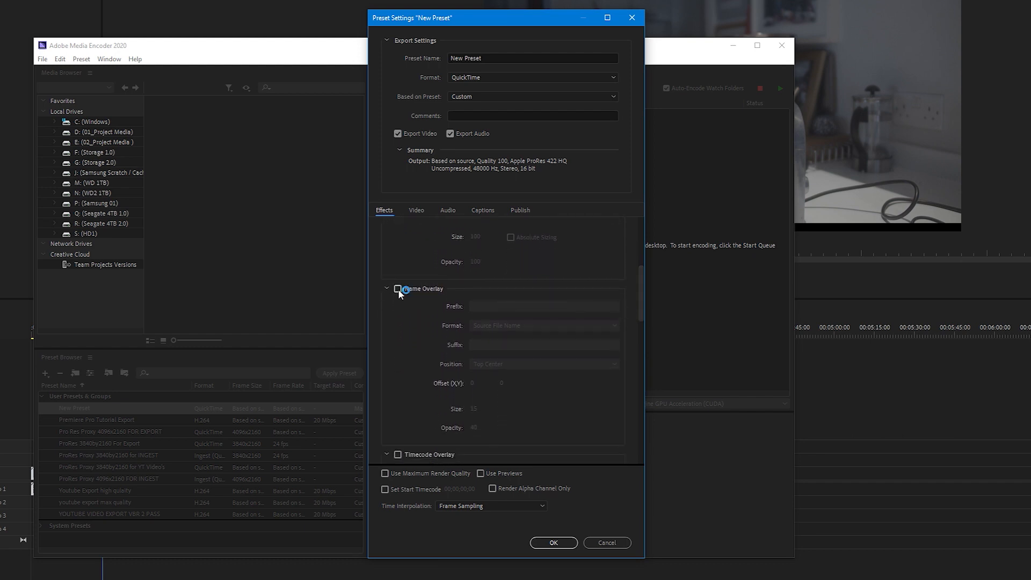
click(397, 289)
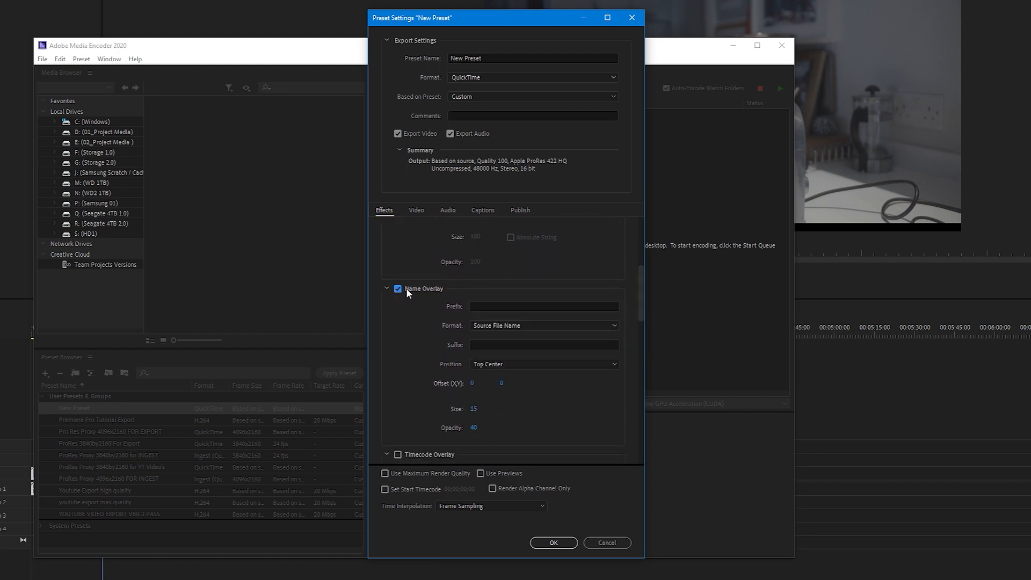
click(544, 326)
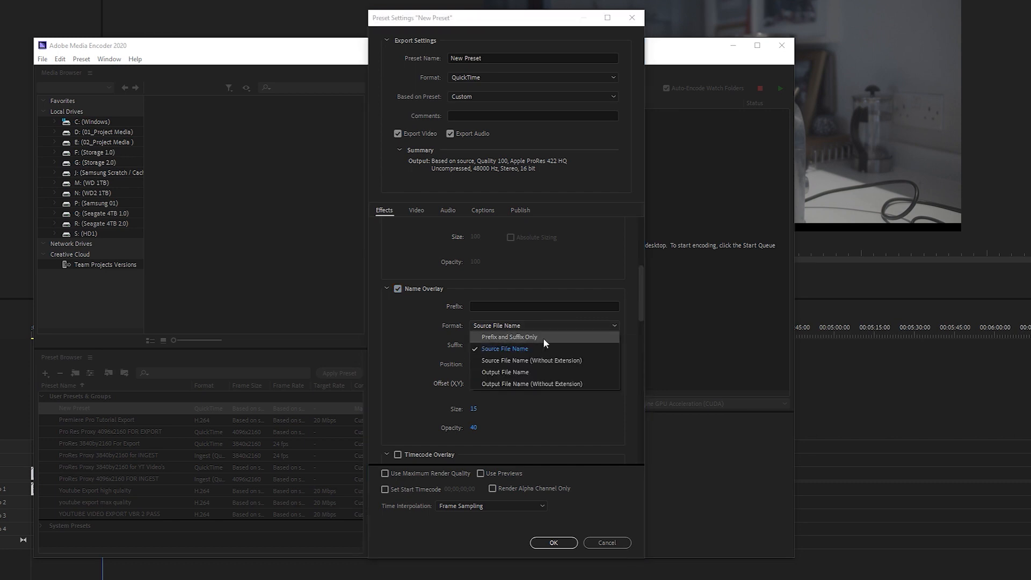
click(510, 336)
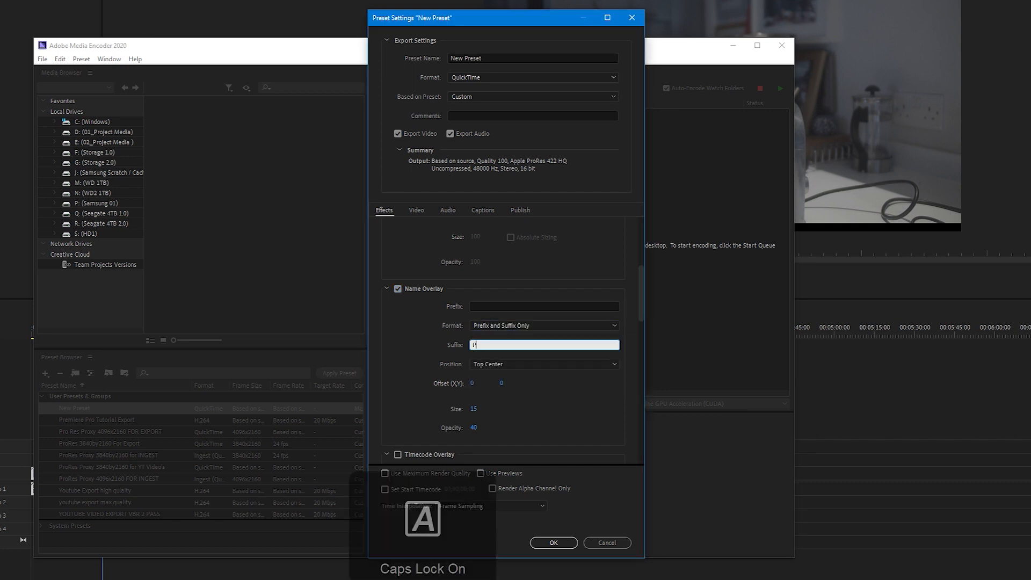
text(Proxy)
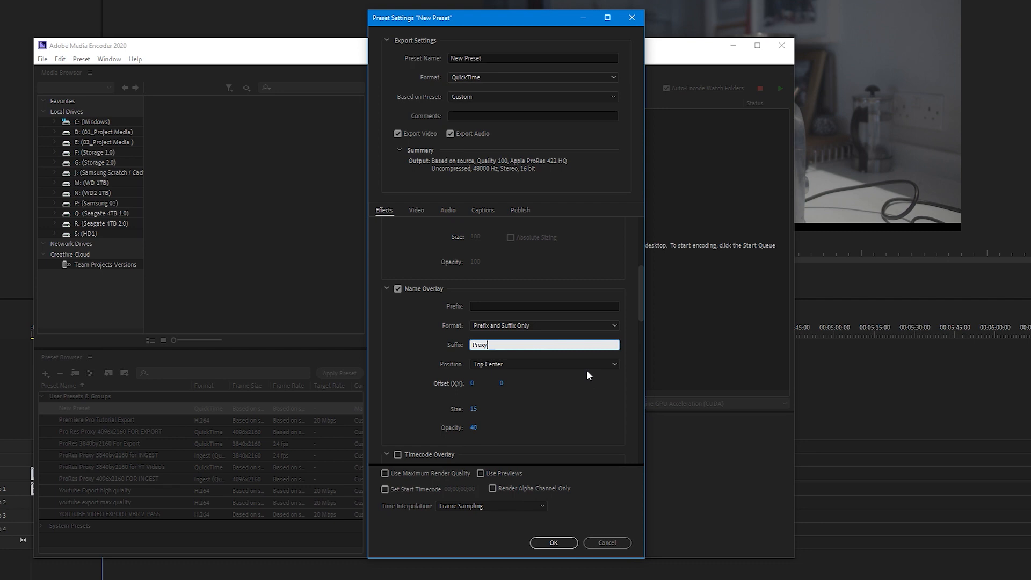
click(543, 364)
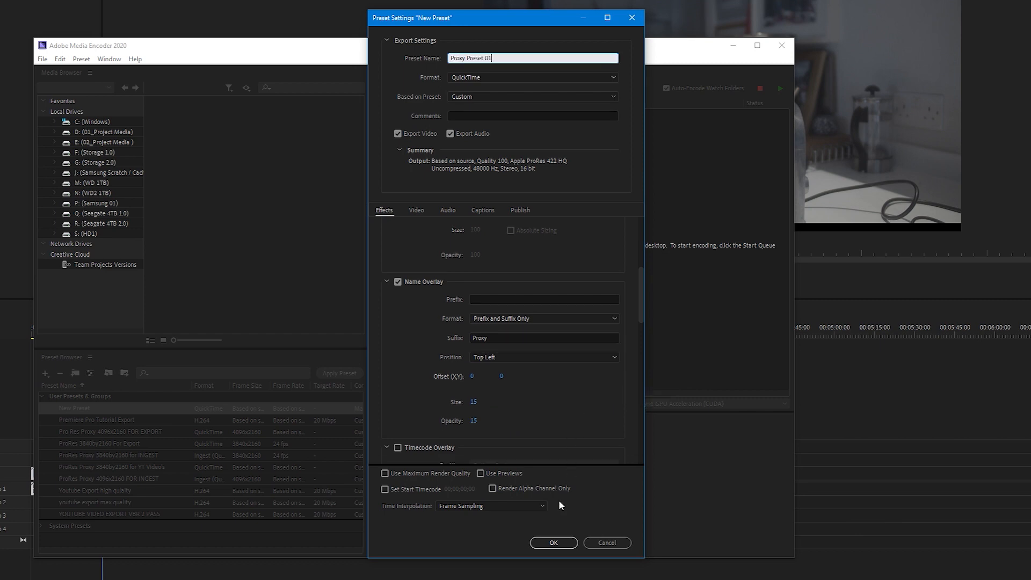
click(553, 542)
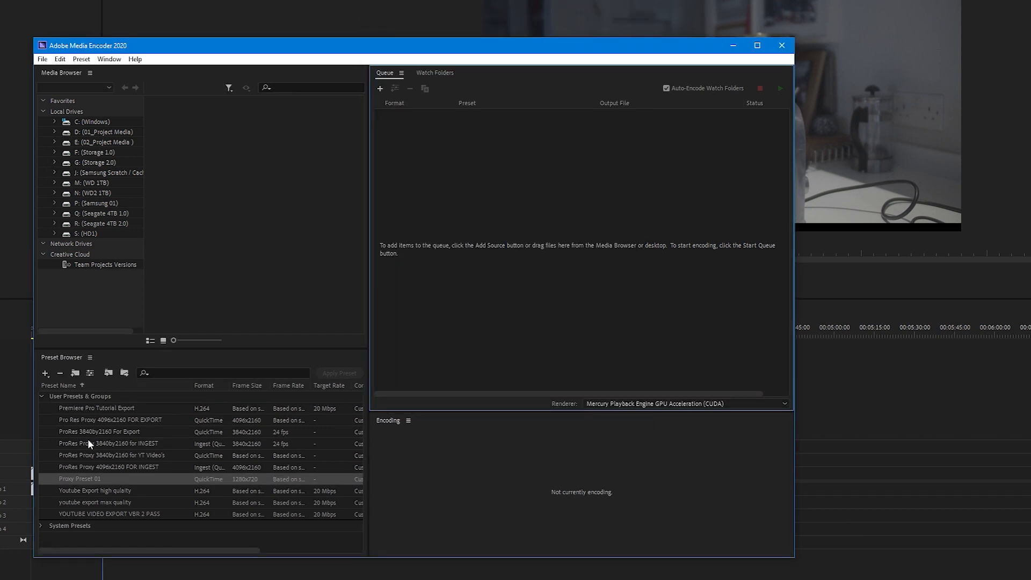
Step: Build an ingest preset from Proxy Preset 01, transcoding with it, named Proxy Preset 01
right_click(79, 478)
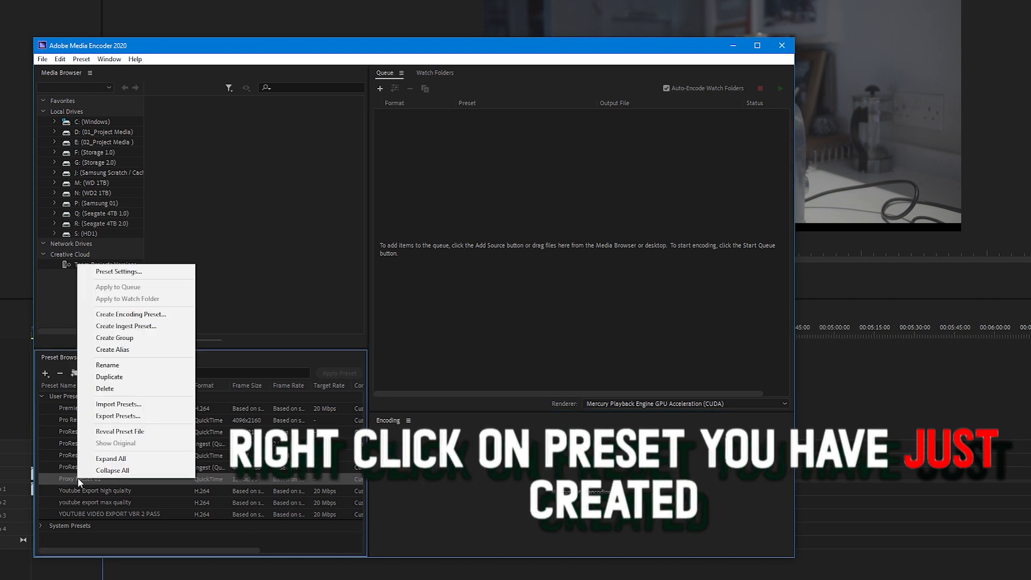
mouse_move(127, 325)
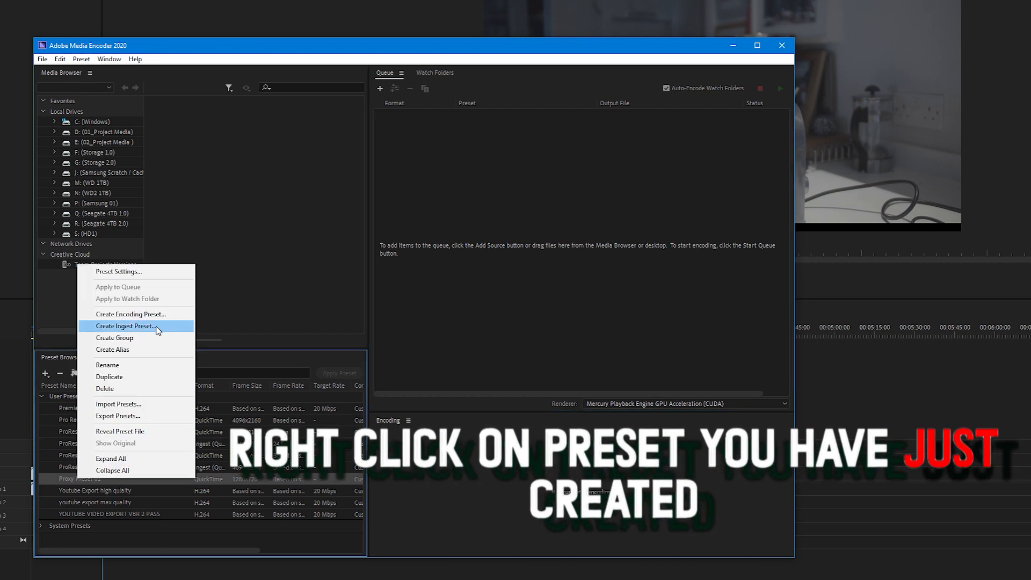
click(126, 326)
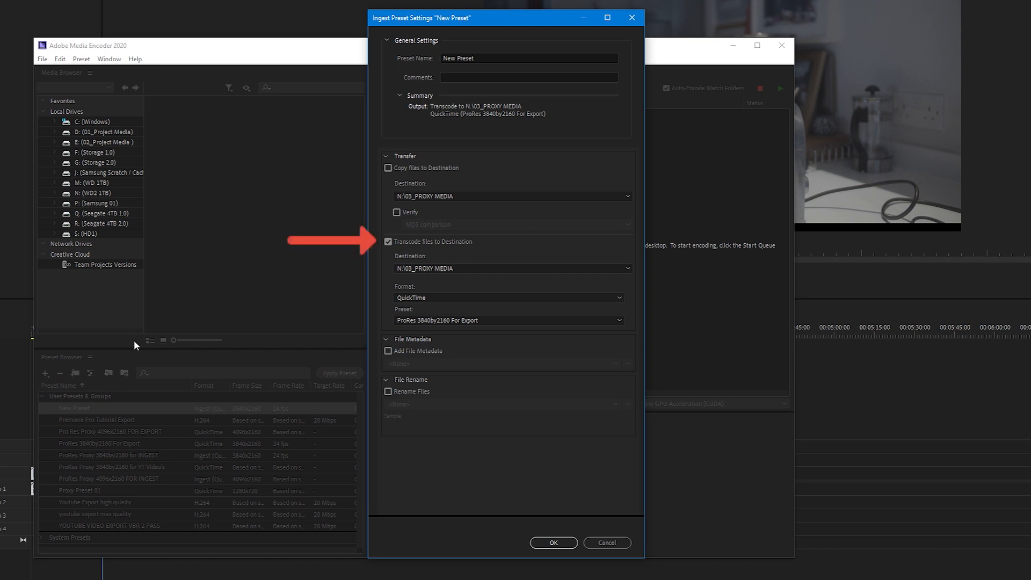
click(617, 320)
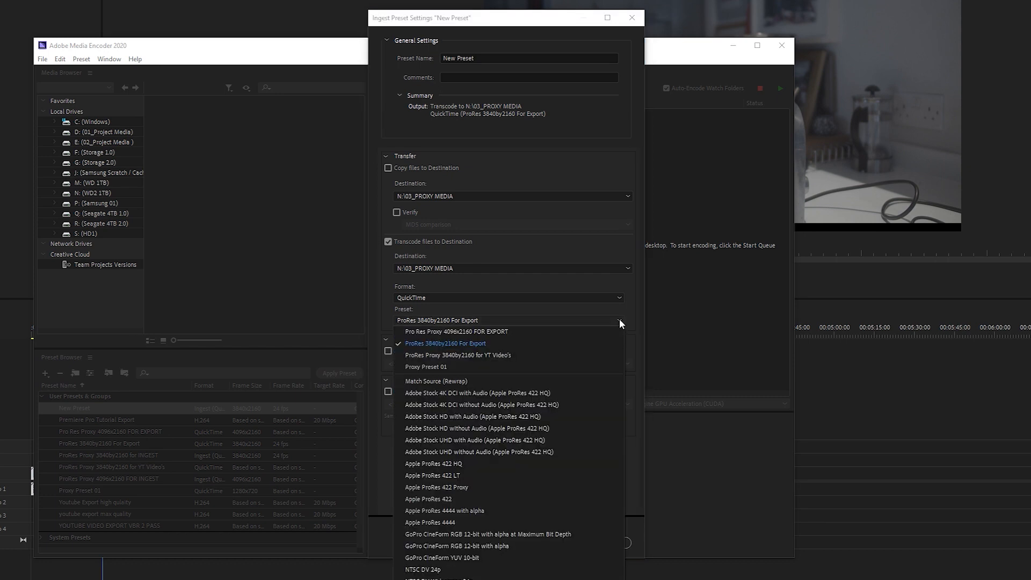
mouse_move(460, 367)
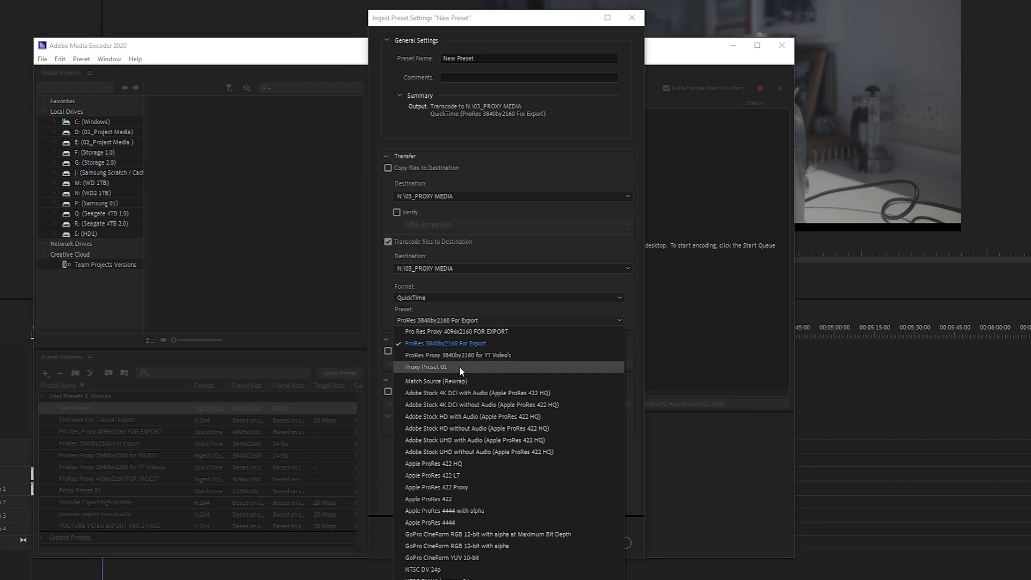
click(427, 367)
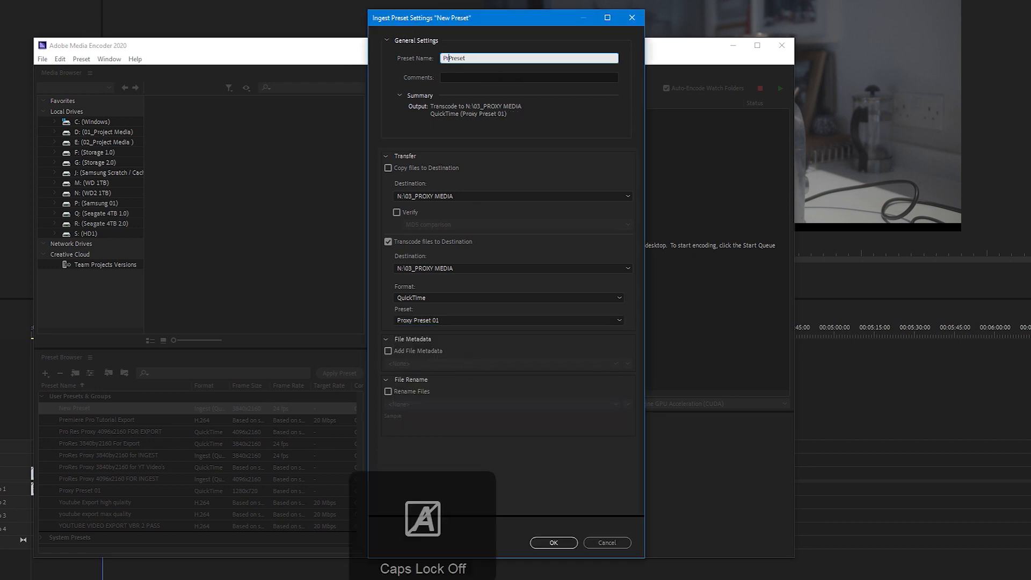
text(Proxy Preset 01)
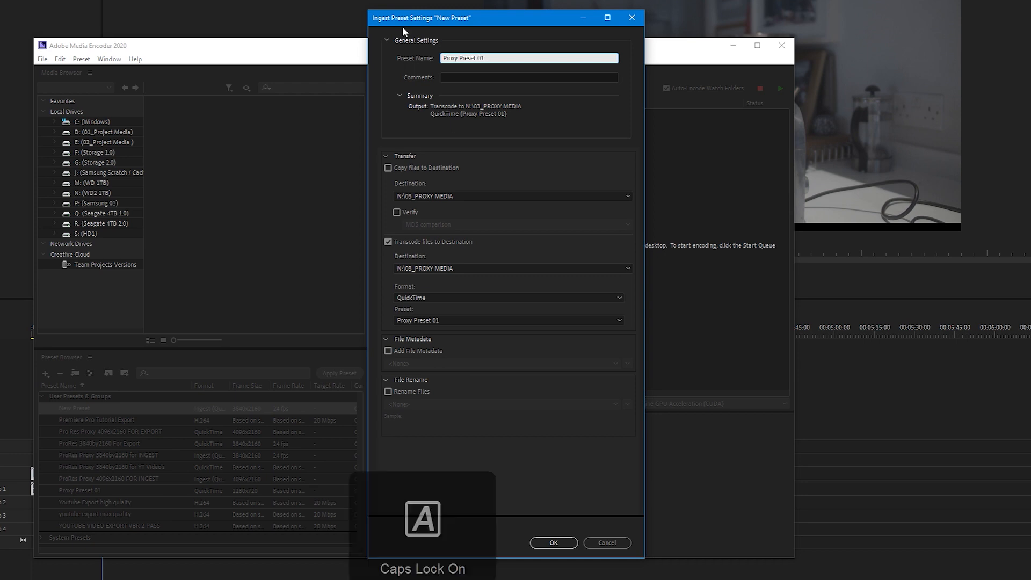
click(553, 543)
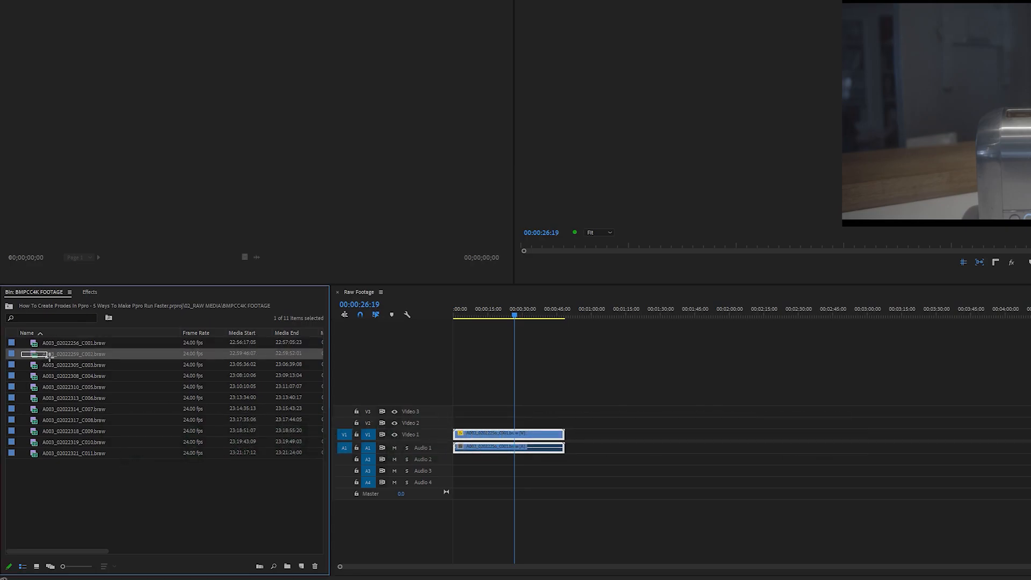
Step: Start proxy creation for the raw clips and import the Proxy Preset 01 INGEST.epr ingest preset
right_click(72, 355)
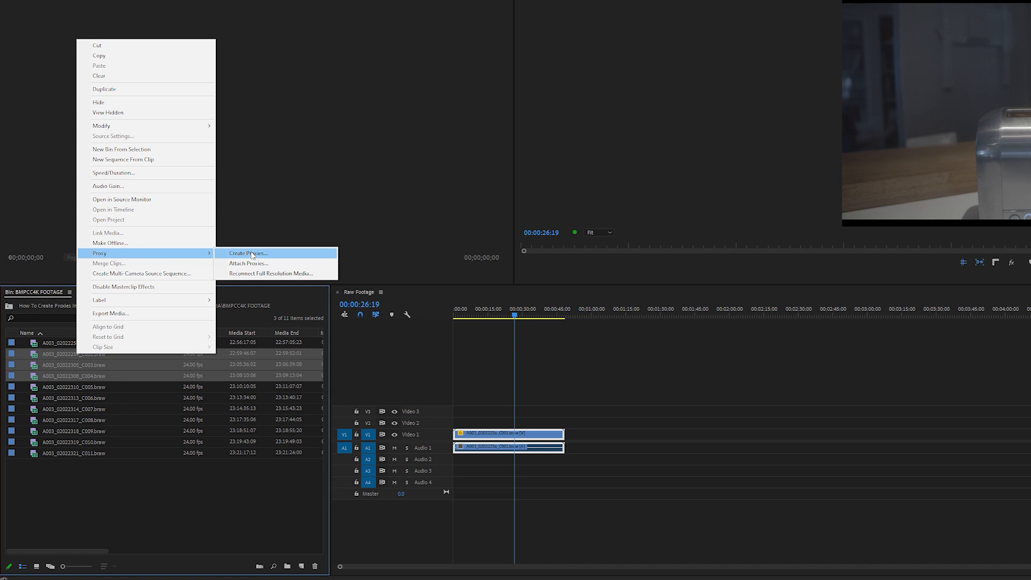
click(247, 253)
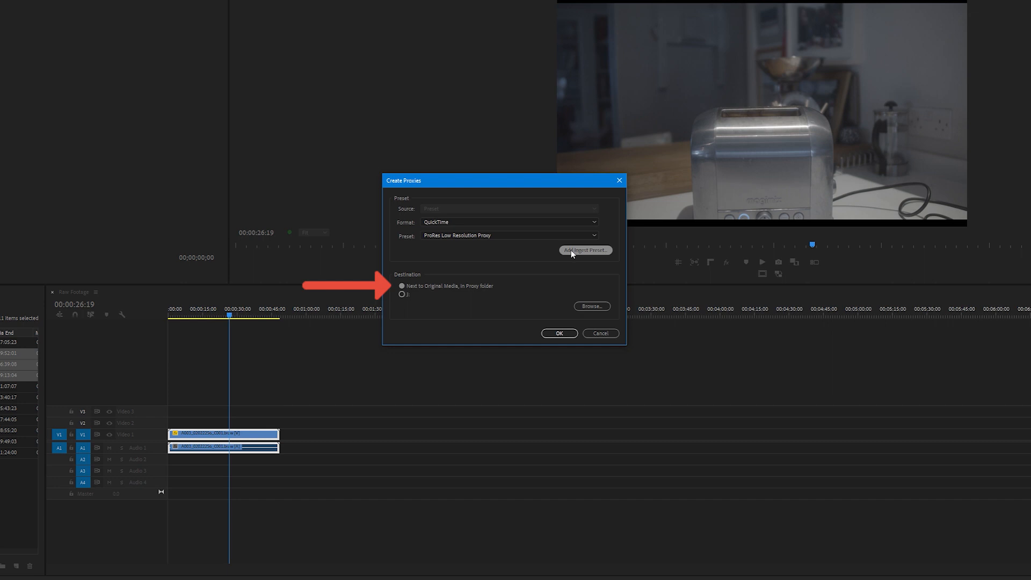
mouse_move(546, 263)
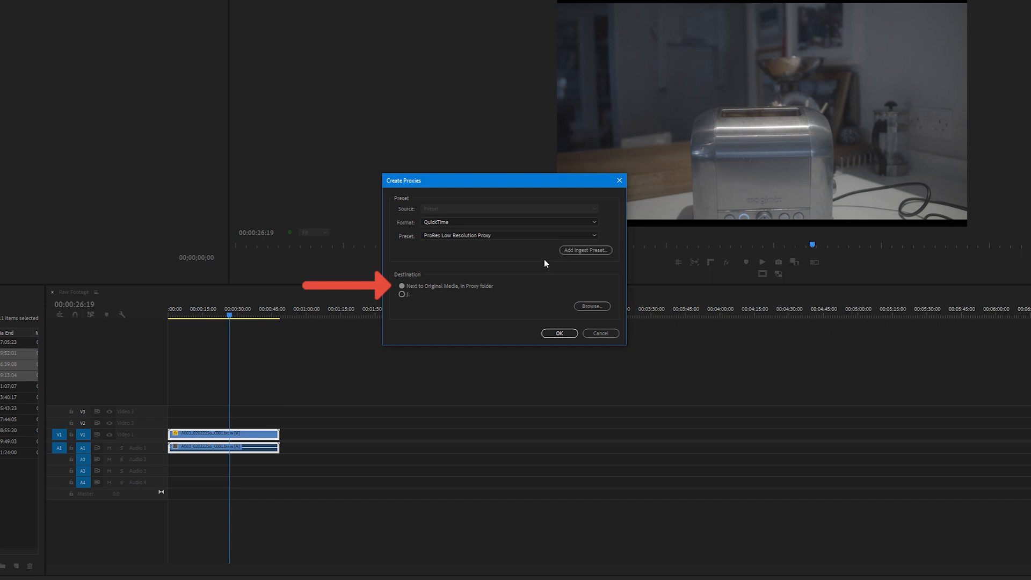
mouse_move(584, 254)
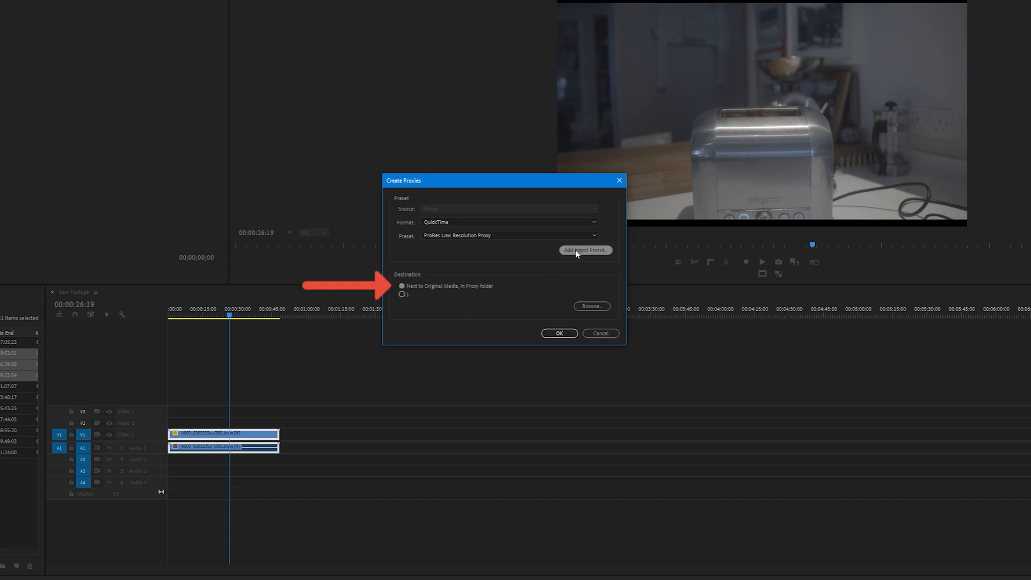
click(584, 250)
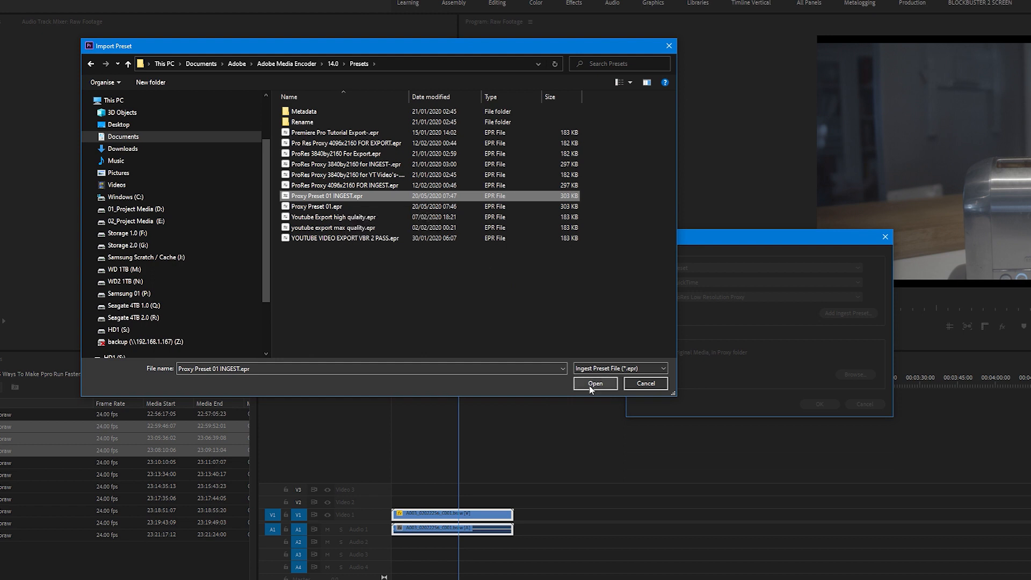
click(594, 384)
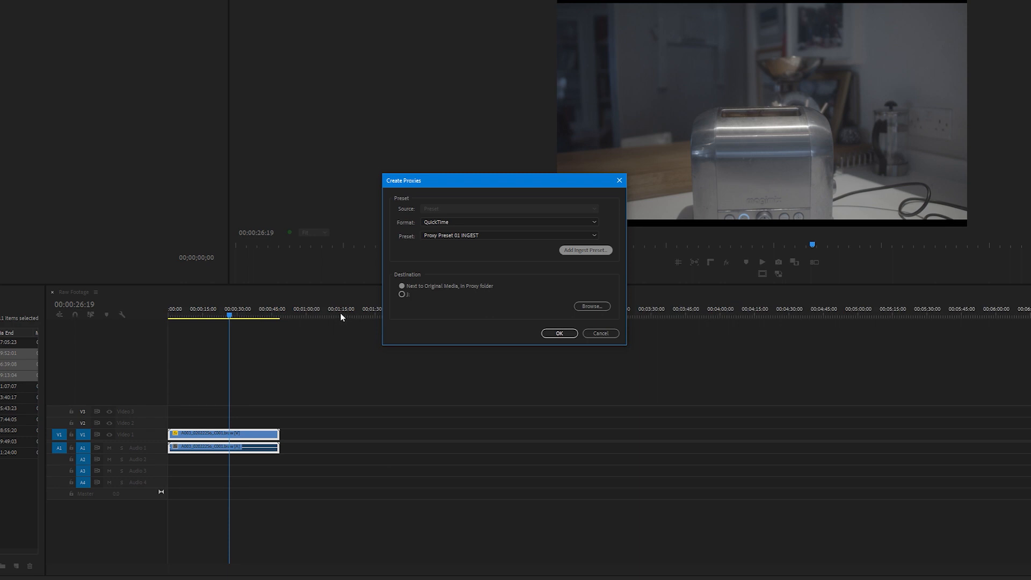
Step: Generate the Proxy-watermarked proxies, then toggle proxies off to play full-resolution media
click(559, 333)
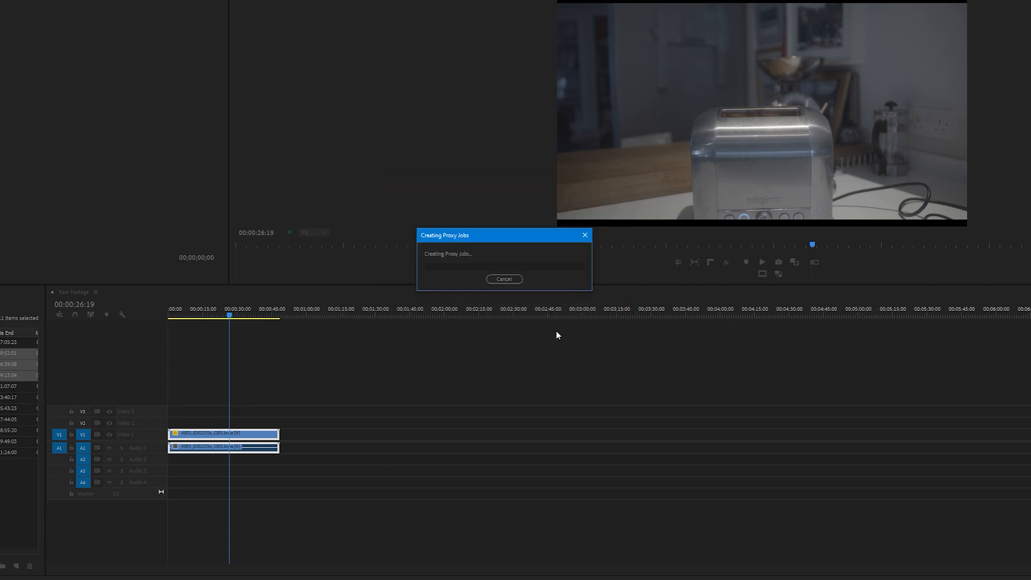
click(504, 280)
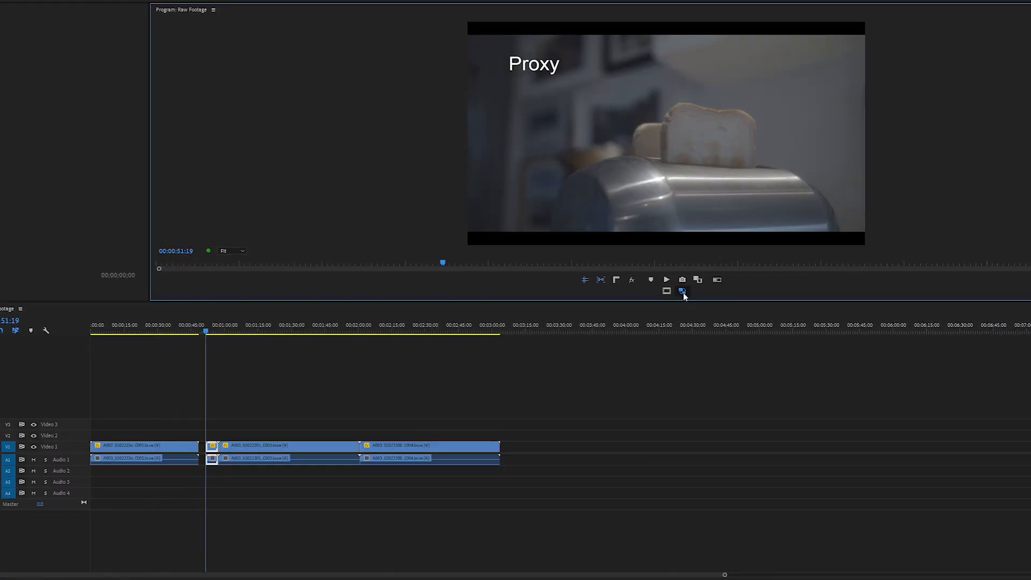
mouse_move(683, 291)
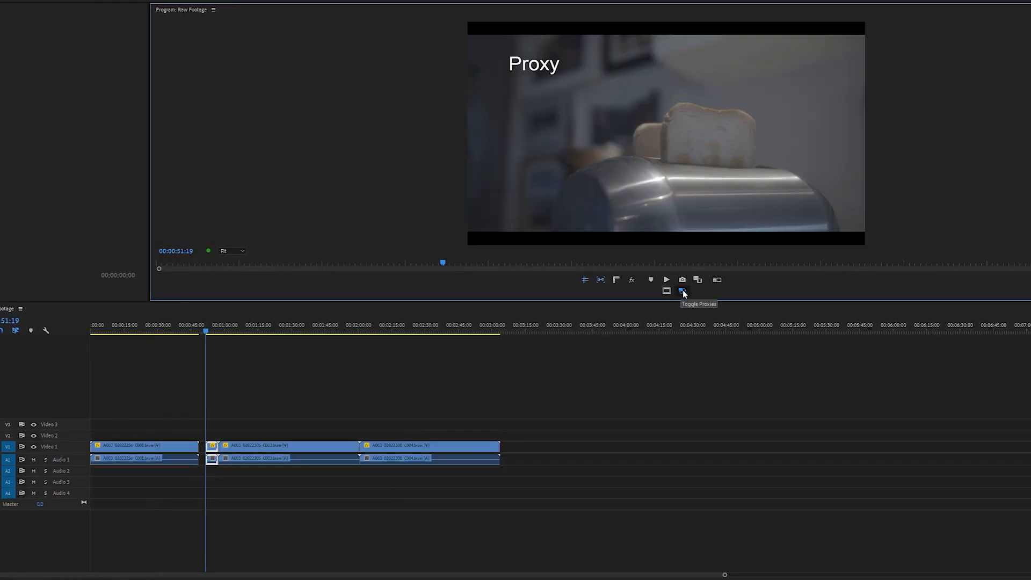
click(683, 293)
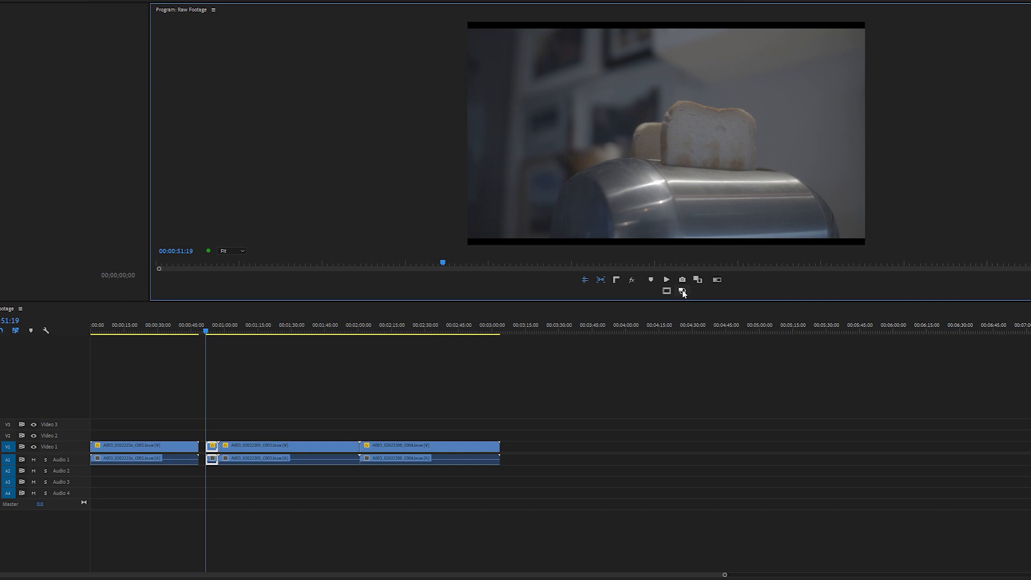